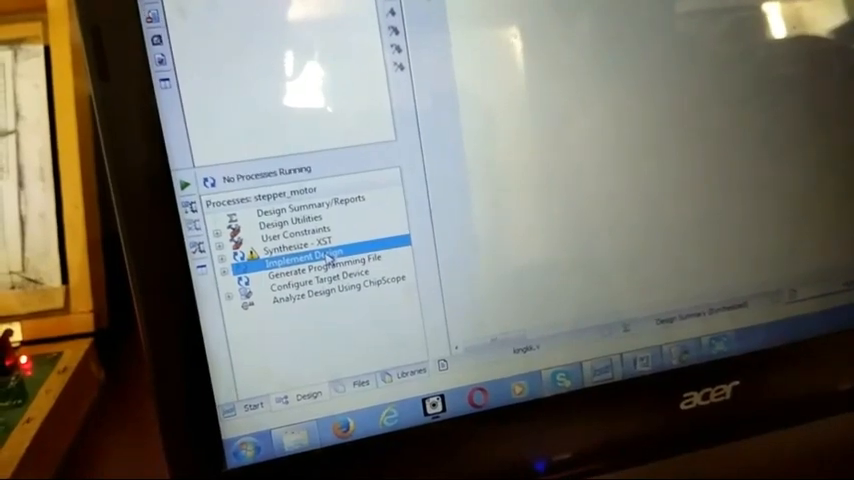
# - Run Implement Design on stepper_motor so Translate and Map execute
pyautogui.doubleClick(290, 253)
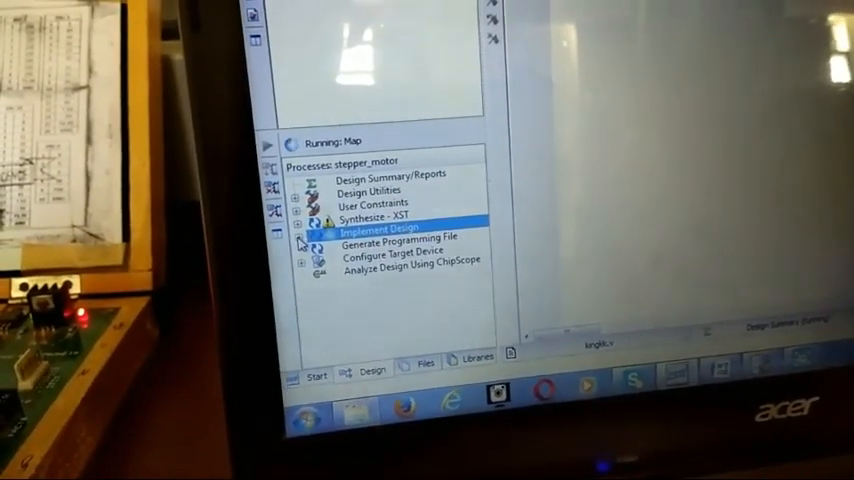
pyautogui.click(306, 229)
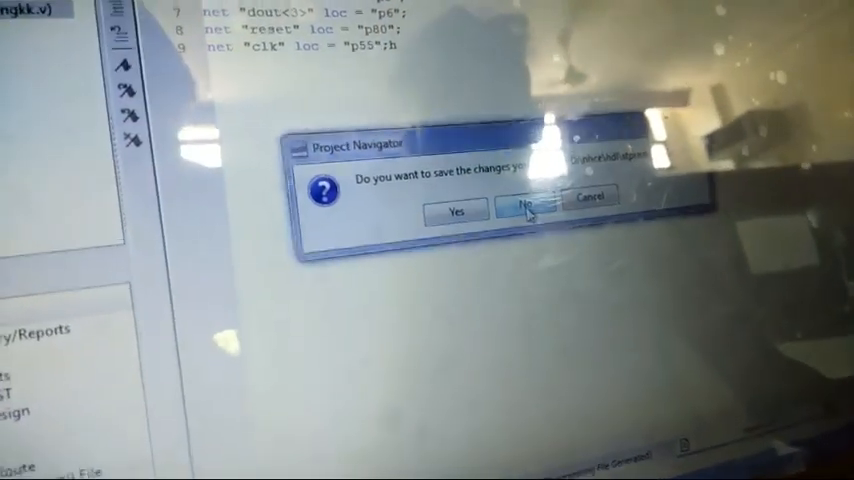
# - Skip saving pending changes and acknowledge the iMPACT project warning to launch iMPACT
pyautogui.click(527, 211)
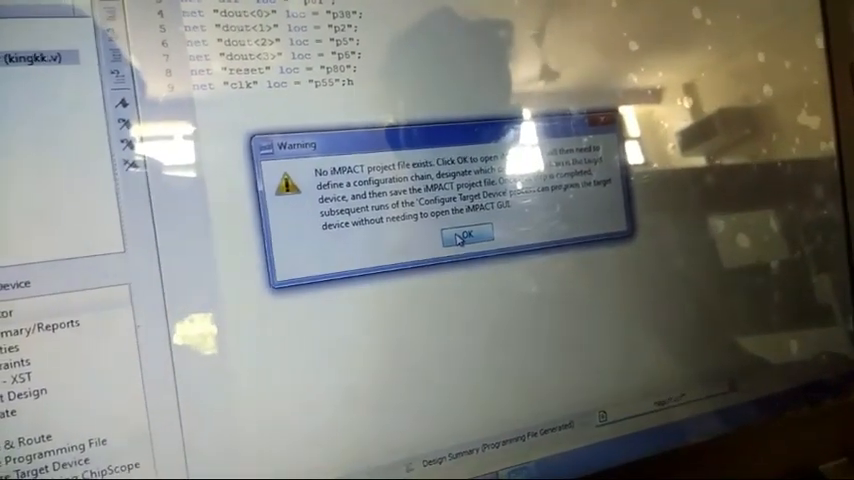
pyautogui.click(467, 239)
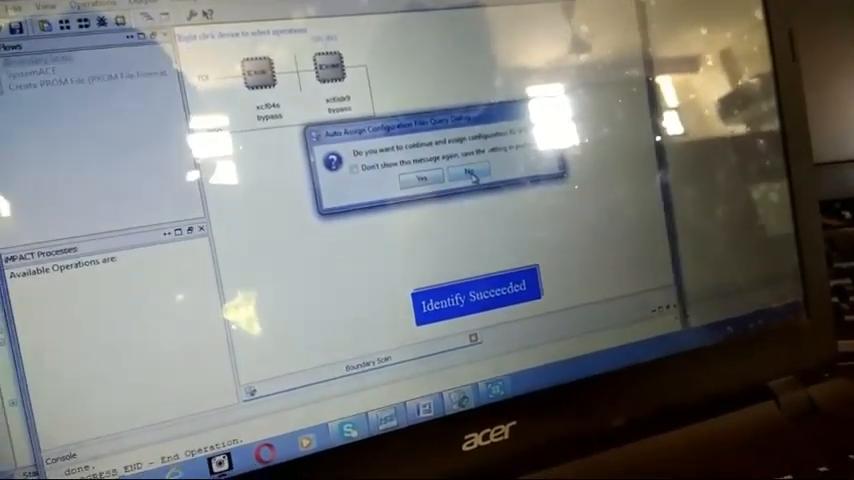
# - Decline automatic configuration file assignment for the two detected JTAG devices
pyautogui.click(460, 178)
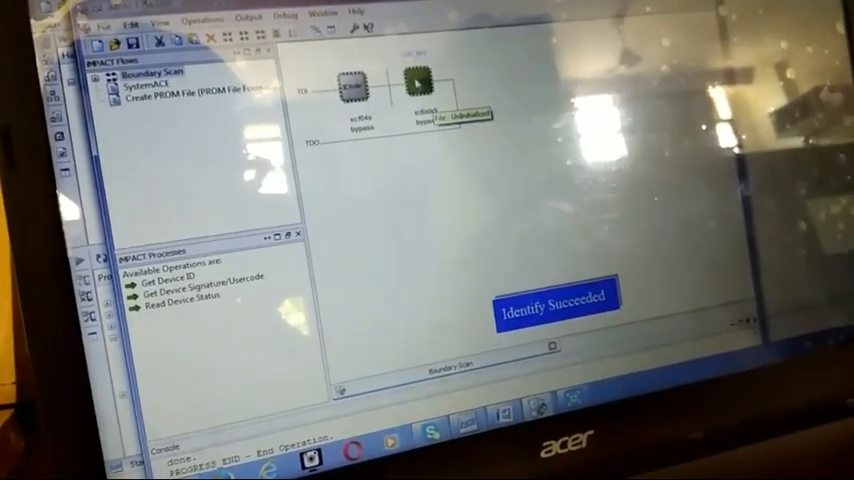
# - Assign stepper_motor.bit to the xc6slx9 with no SPI/BPI PROM, then choose Program
pyautogui.rightClick(420, 95)
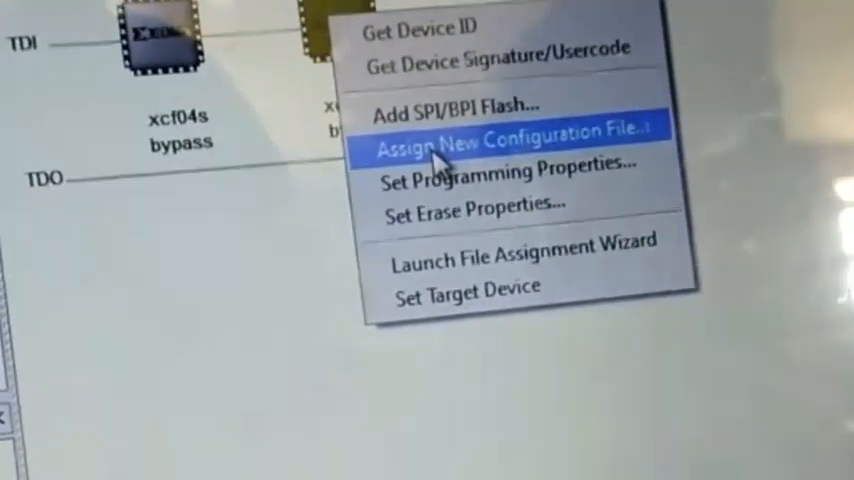
pyautogui.click(510, 140)
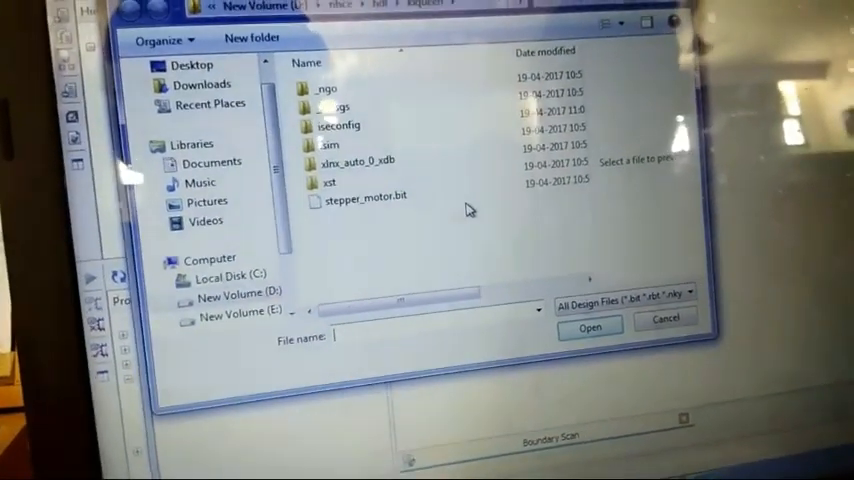
pyautogui.click(367, 198)
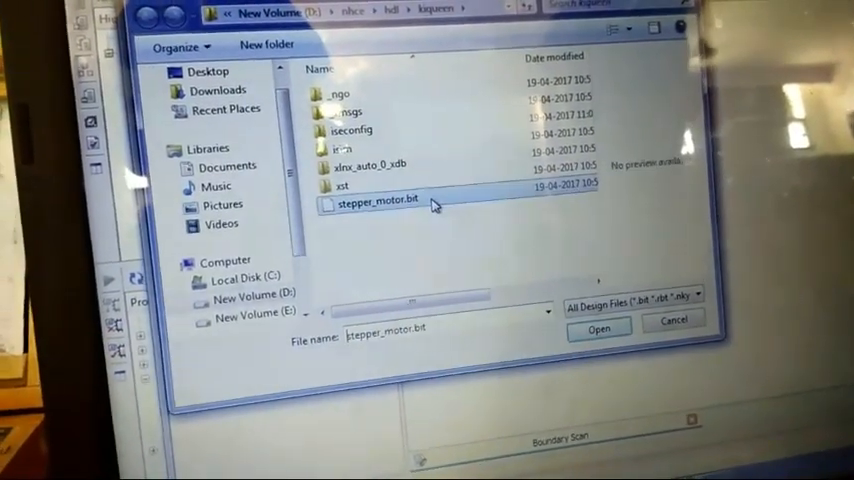
pyautogui.click(597, 327)
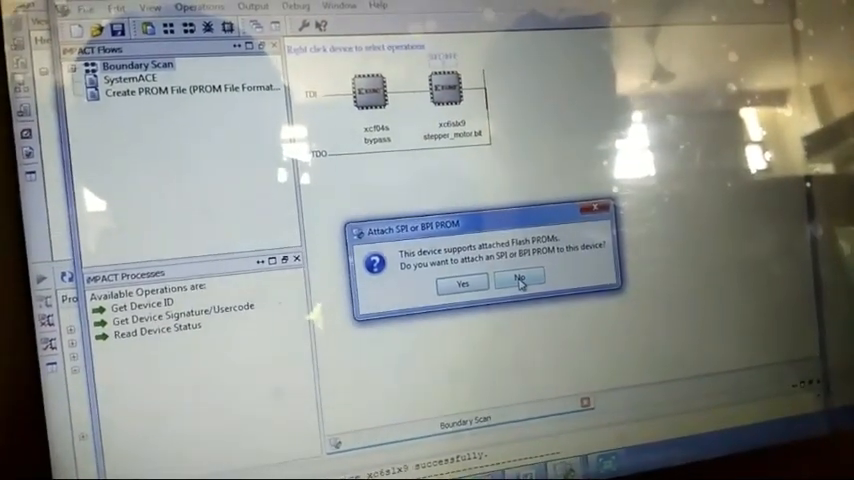
pyautogui.click(518, 283)
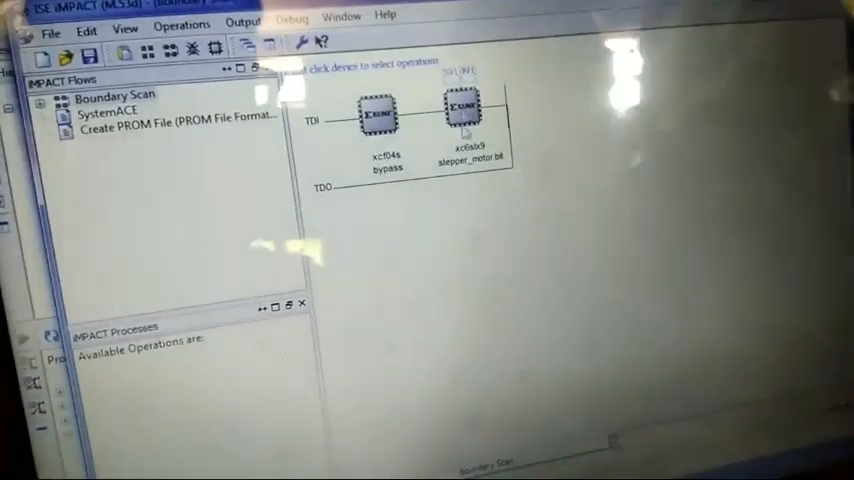
pyautogui.rightClick(462, 108)
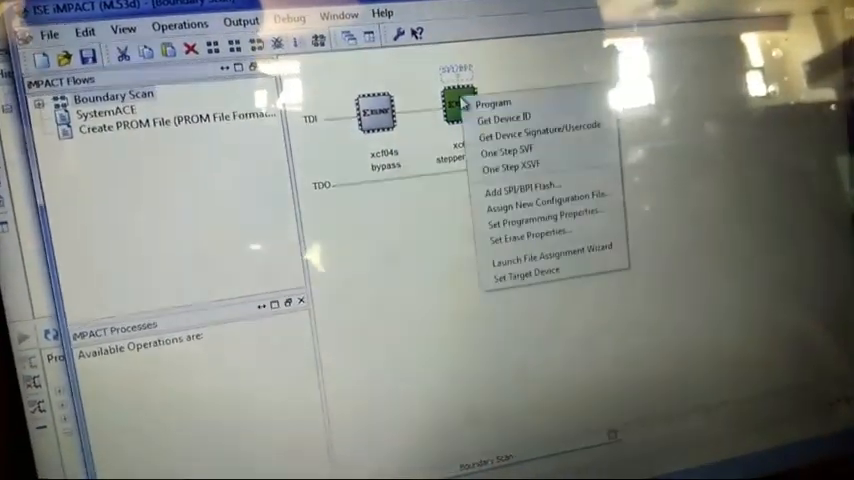
pyautogui.click(532, 212)
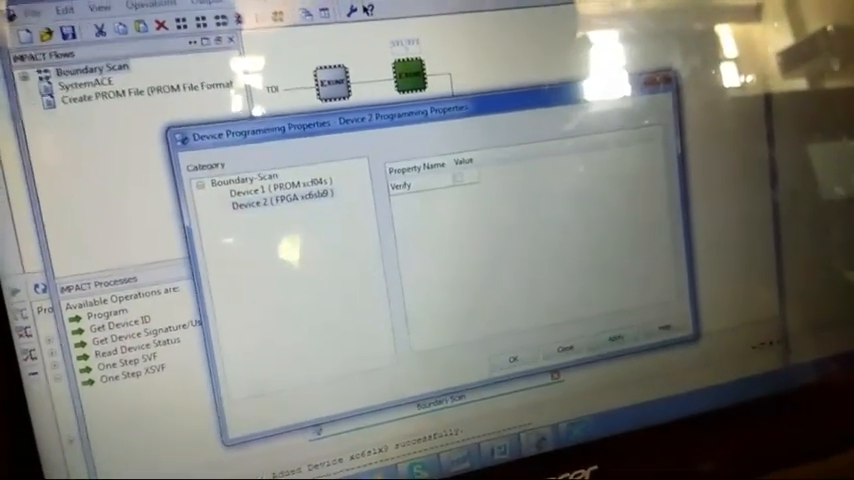